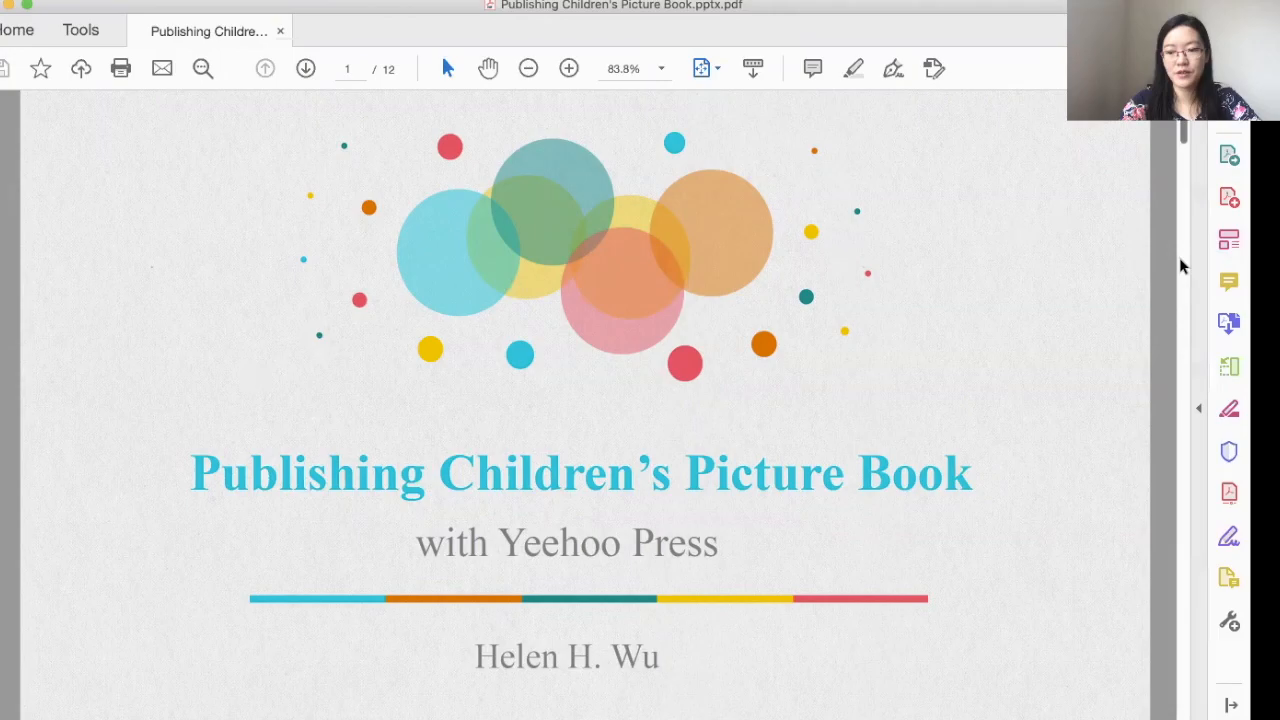
# Advance past the title slide to the next page of the picture book deck
pyautogui.click(306, 68)
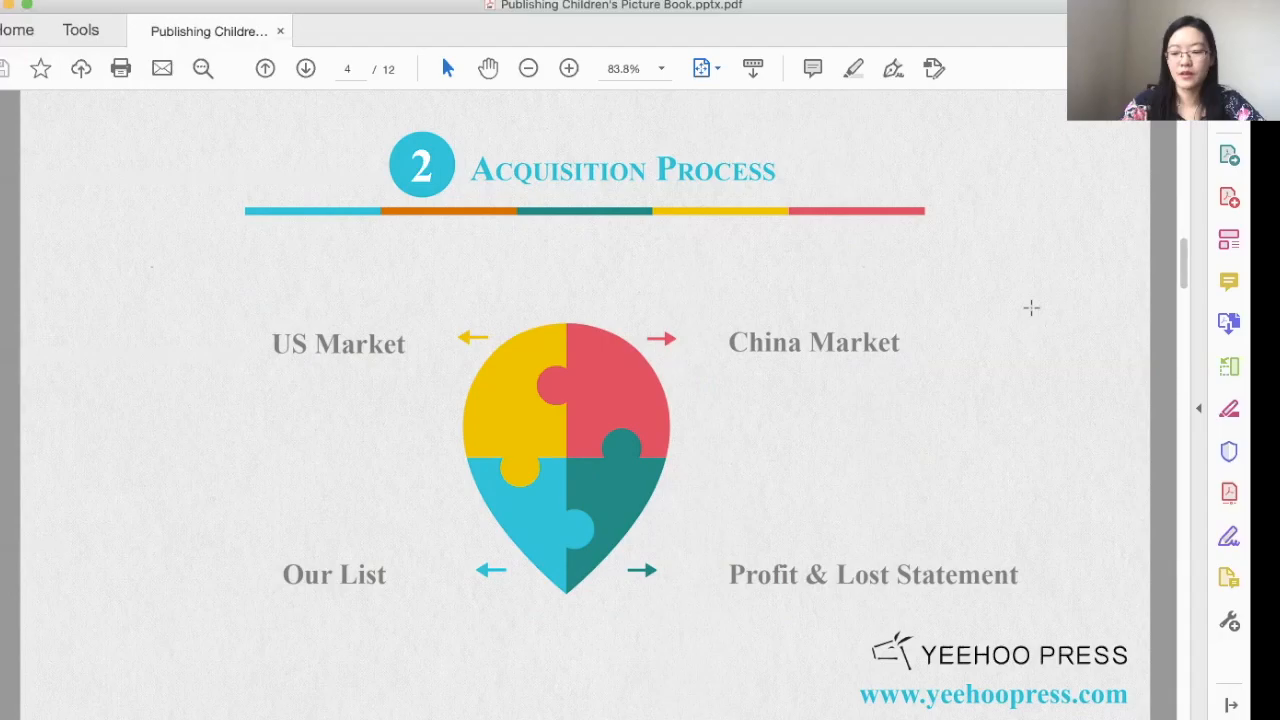
# Go to the next page, toward page 6, the Illustration Process slide
pyautogui.click(305, 68)
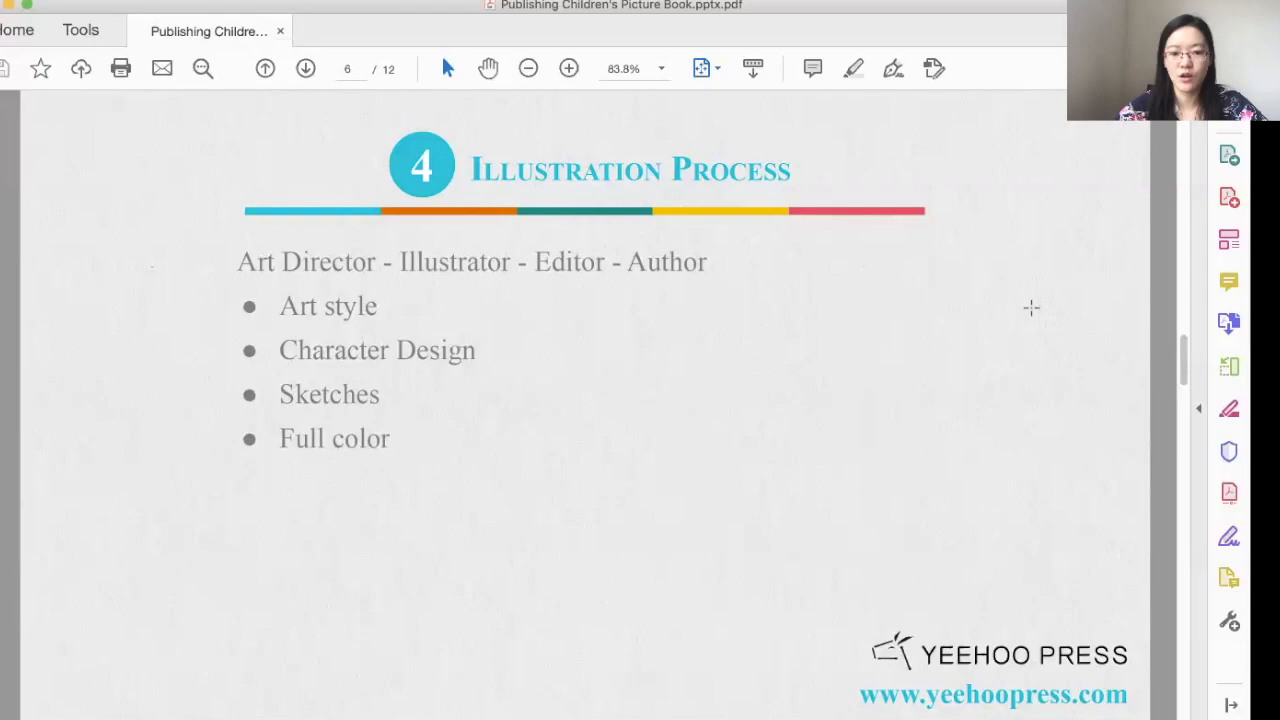
pyautogui.click(305, 68)
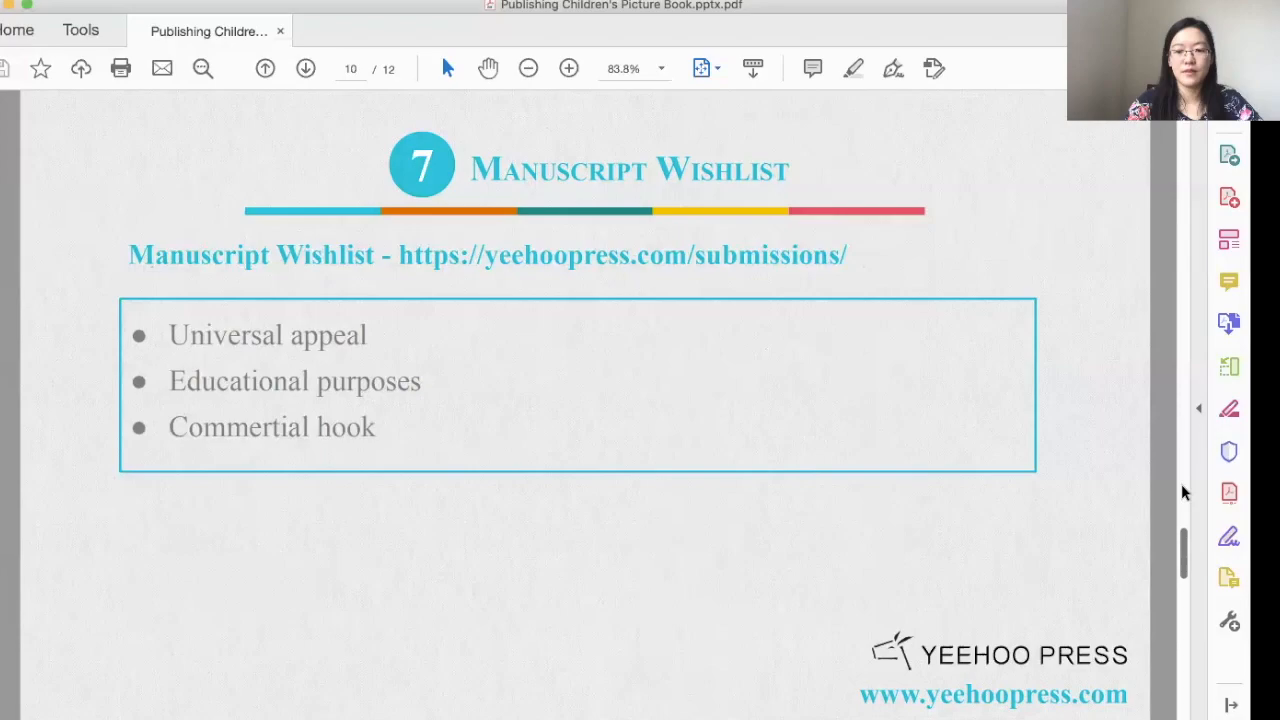
# Advance from the Manuscript Wishlist slide to page 11, the Resources slide
pyautogui.click(305, 68)
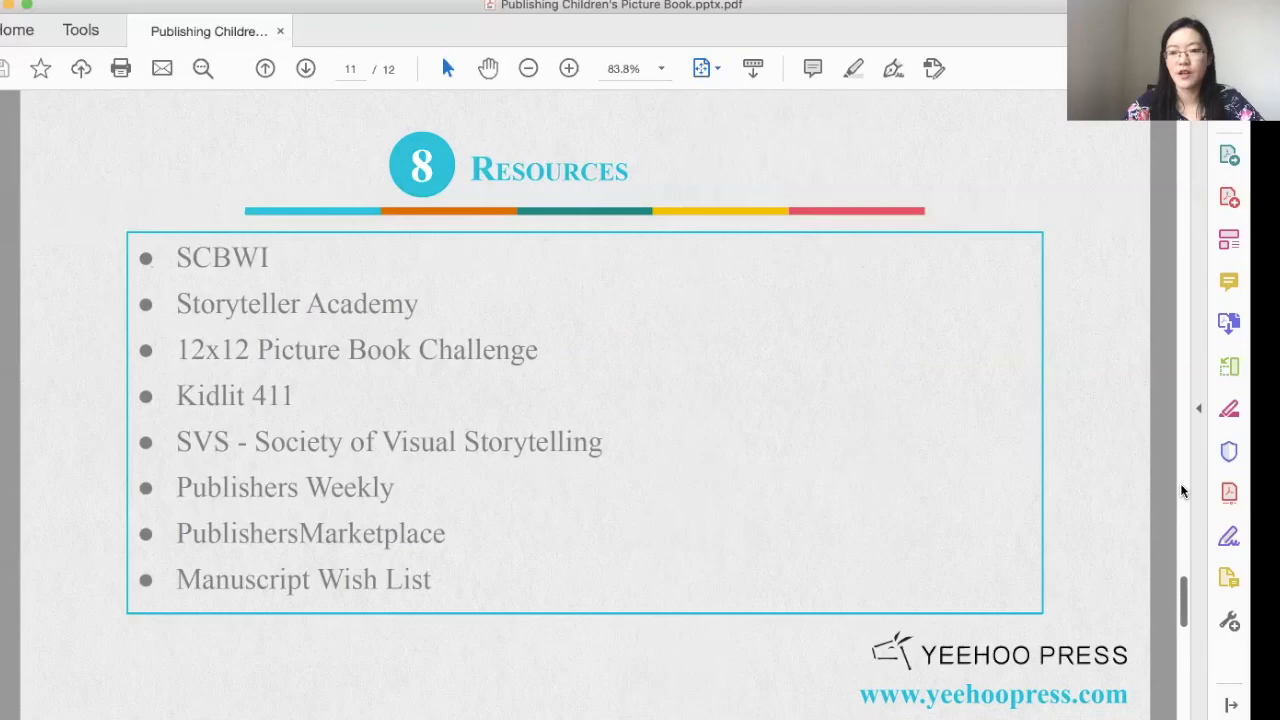
# Advance to page 12 of 12, the Yeehoo Press thank-you slide
pyautogui.click(305, 68)
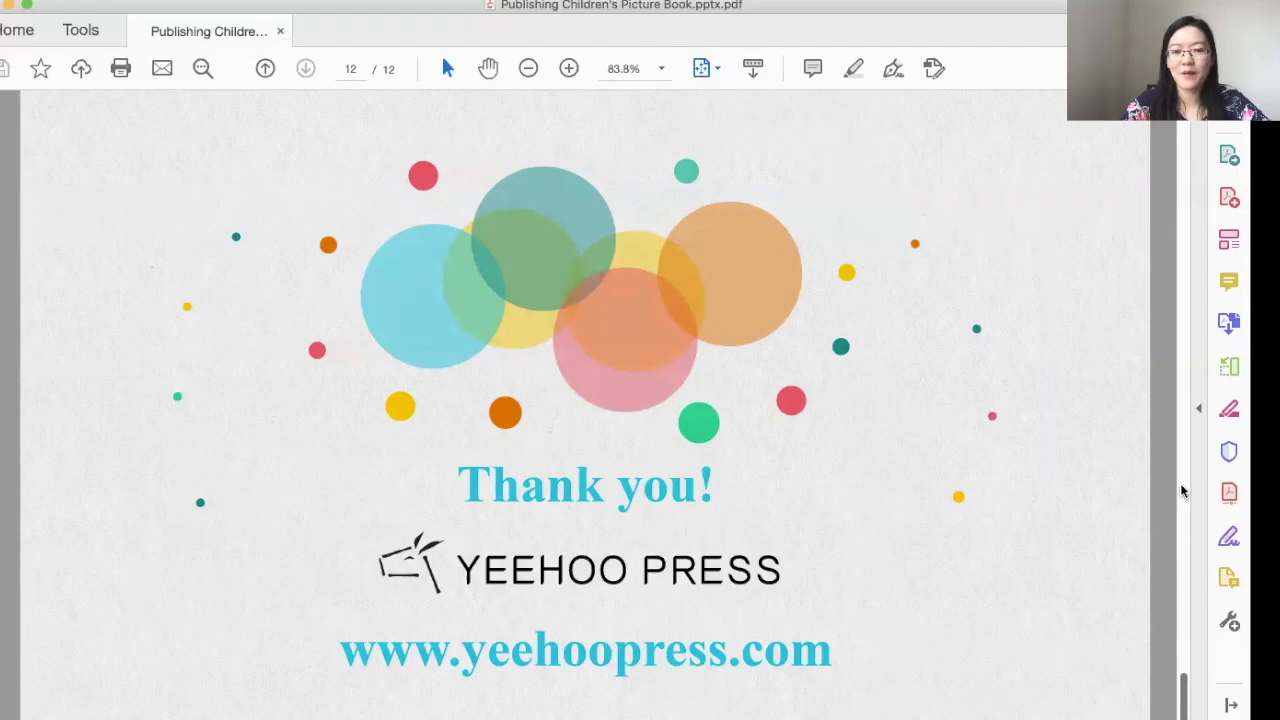